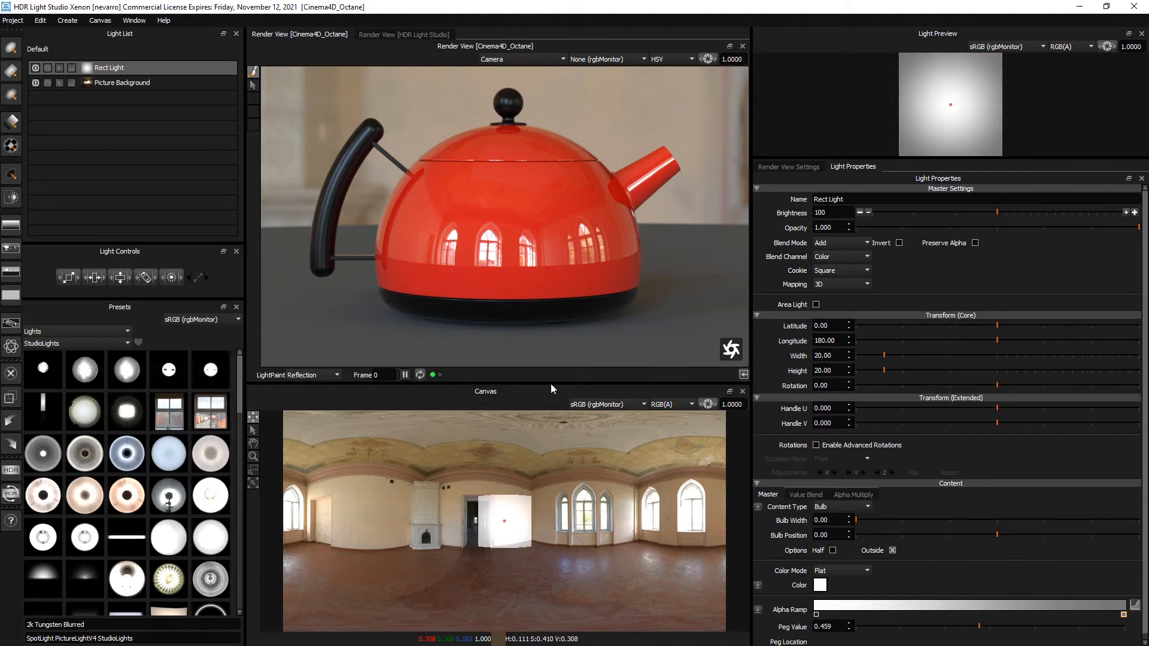
Make the Rect Light a flat solid rectangle and move it over the rightmost arched window
click(868, 507)
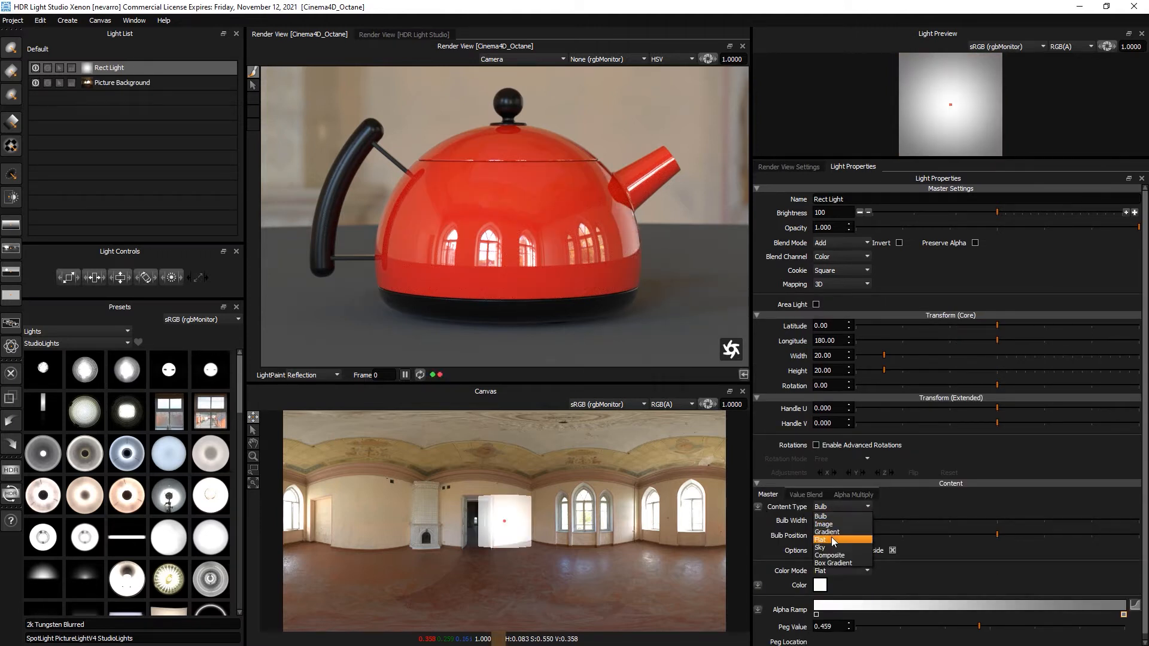
click(821, 540)
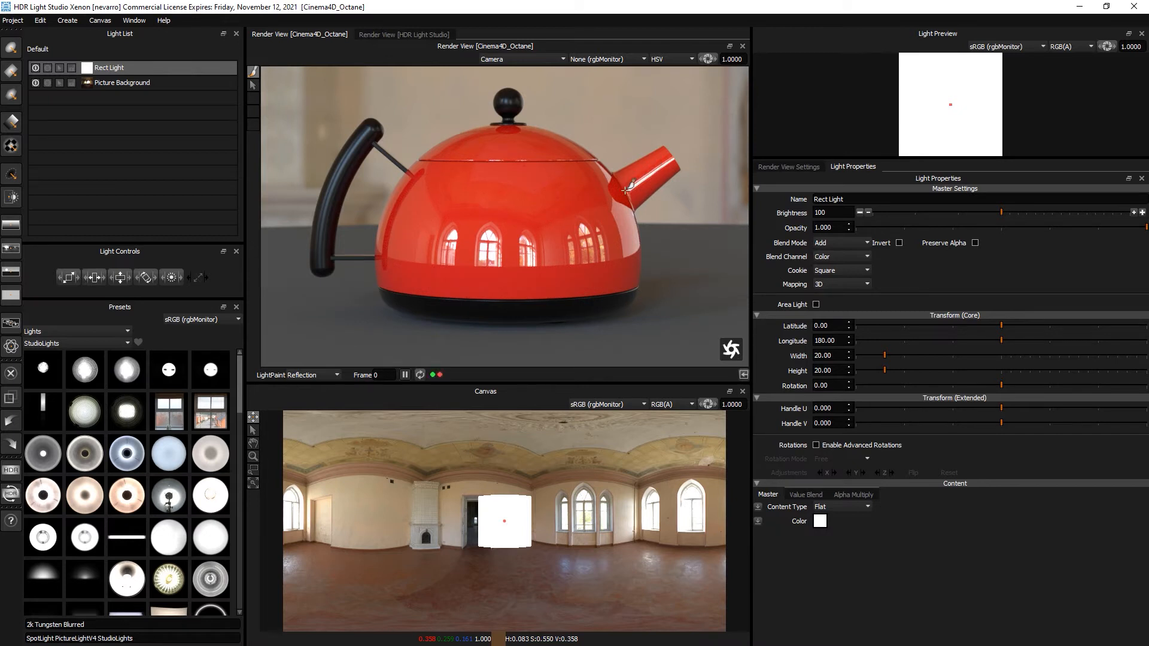
drag(632, 189, 651, 171)
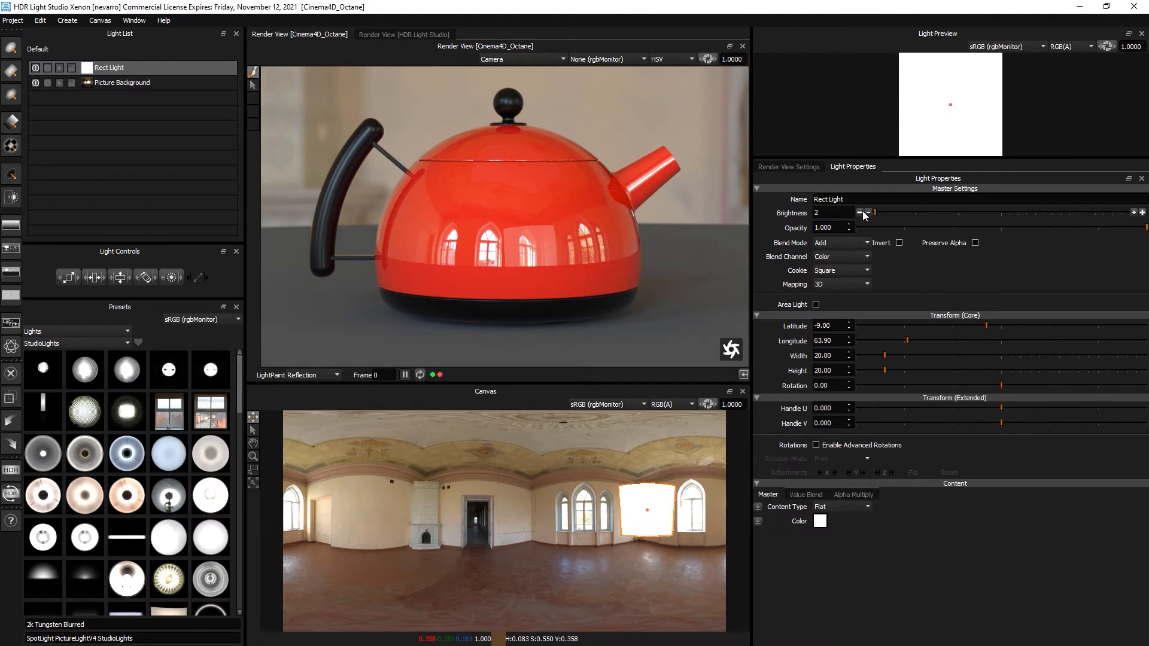
Switch the Rect Light's blend mode to Over so it masks the right window as black
click(840, 243)
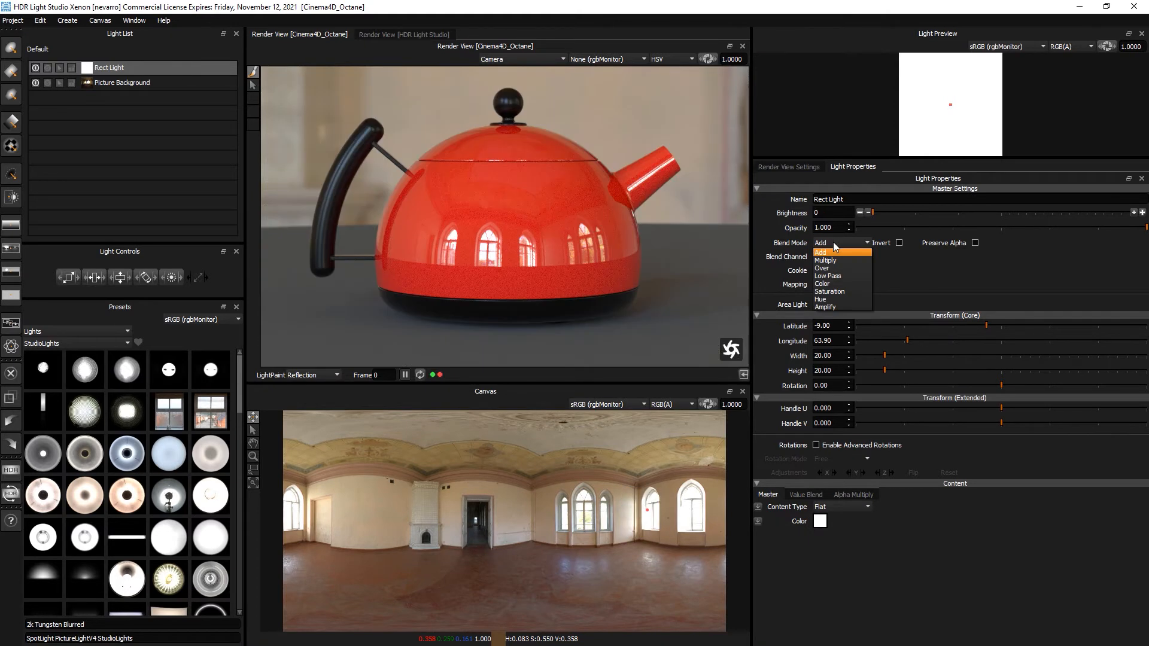
click(823, 267)
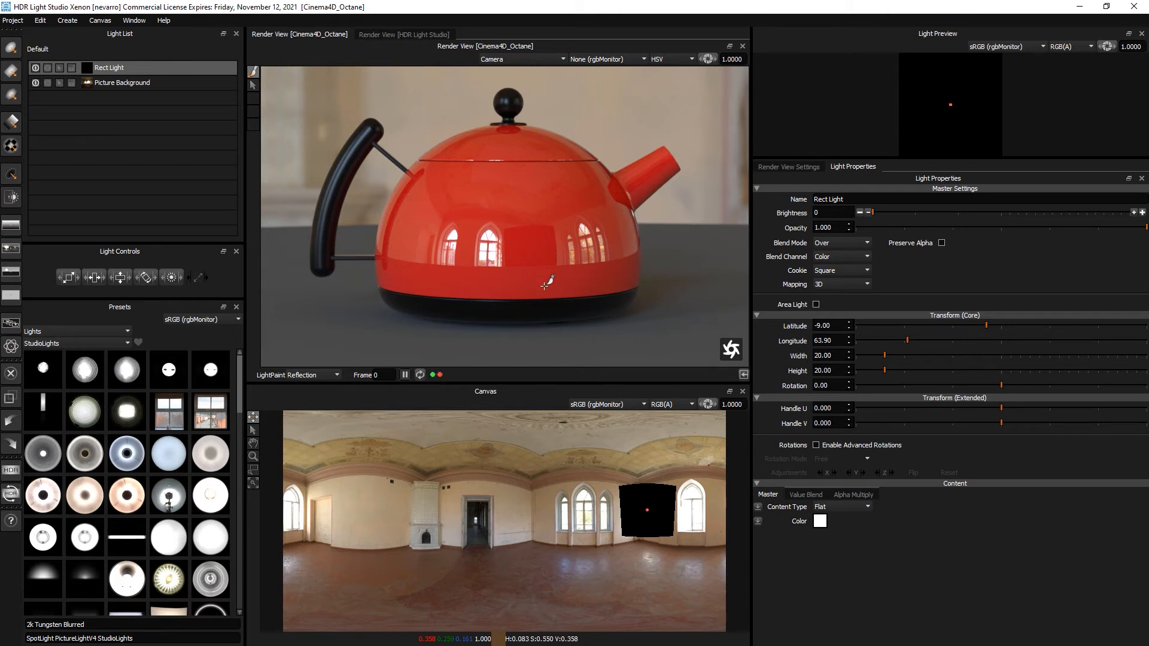
mouse_move(515, 214)
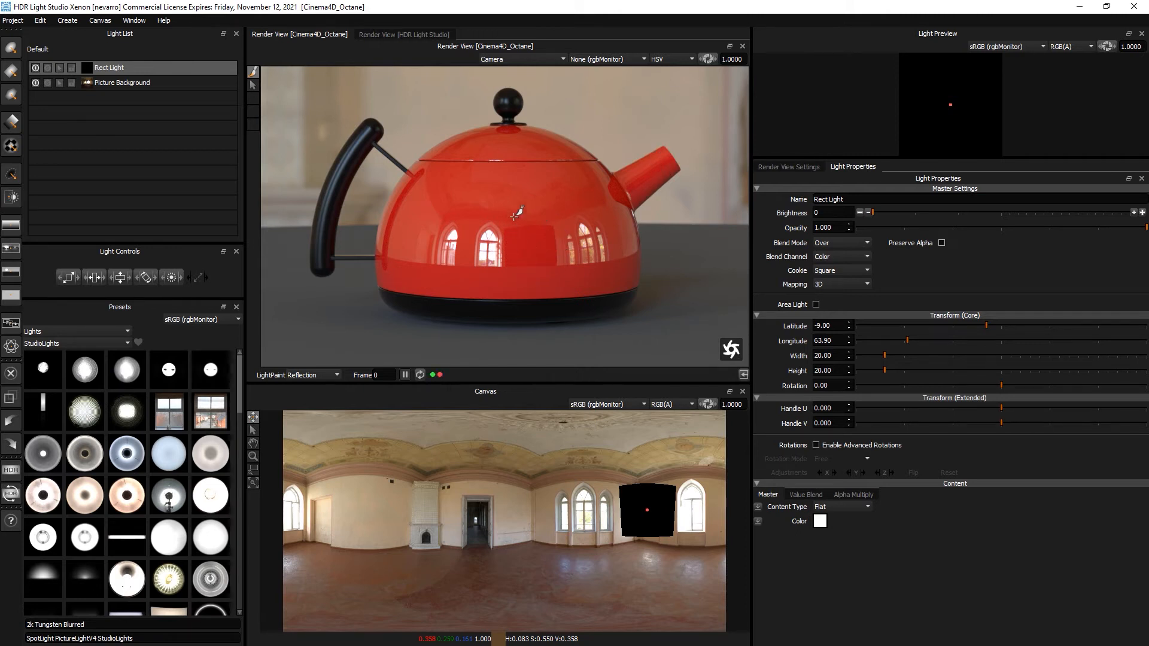
mouse_move(539, 266)
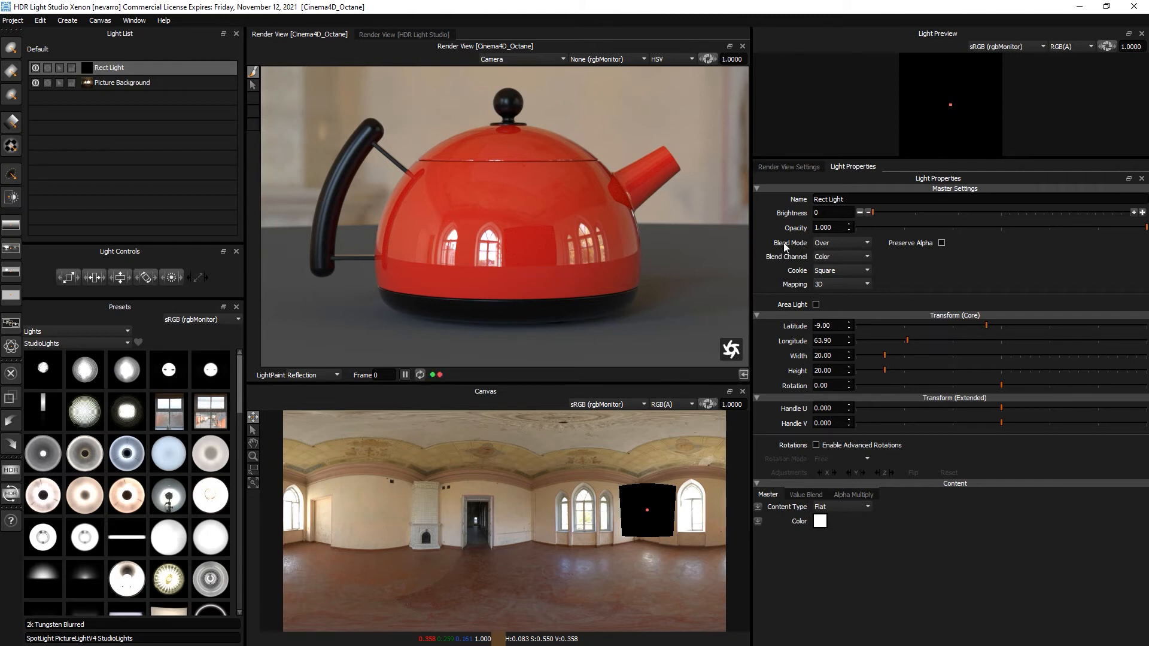
Change the Rect Light's blend mode to Low Pass on the Value channel
click(842, 243)
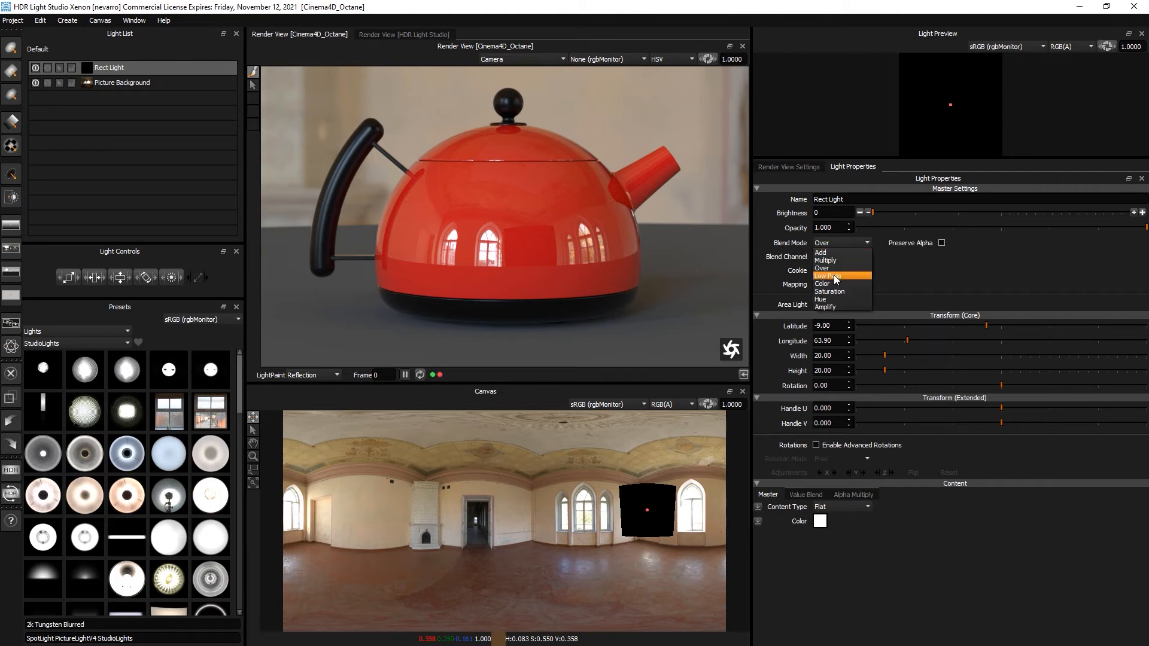
click(829, 275)
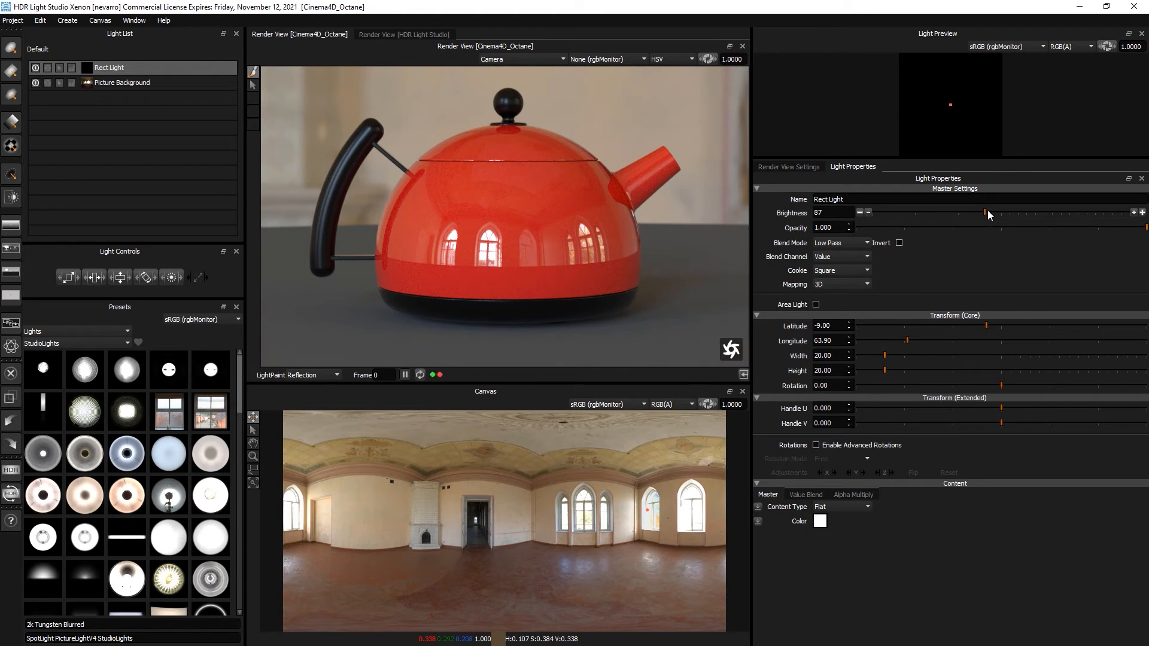
Lower the Low Pass brightness threshold from 87, trying down to 47, and settle around 56-57
drag(990, 213, 978, 213)
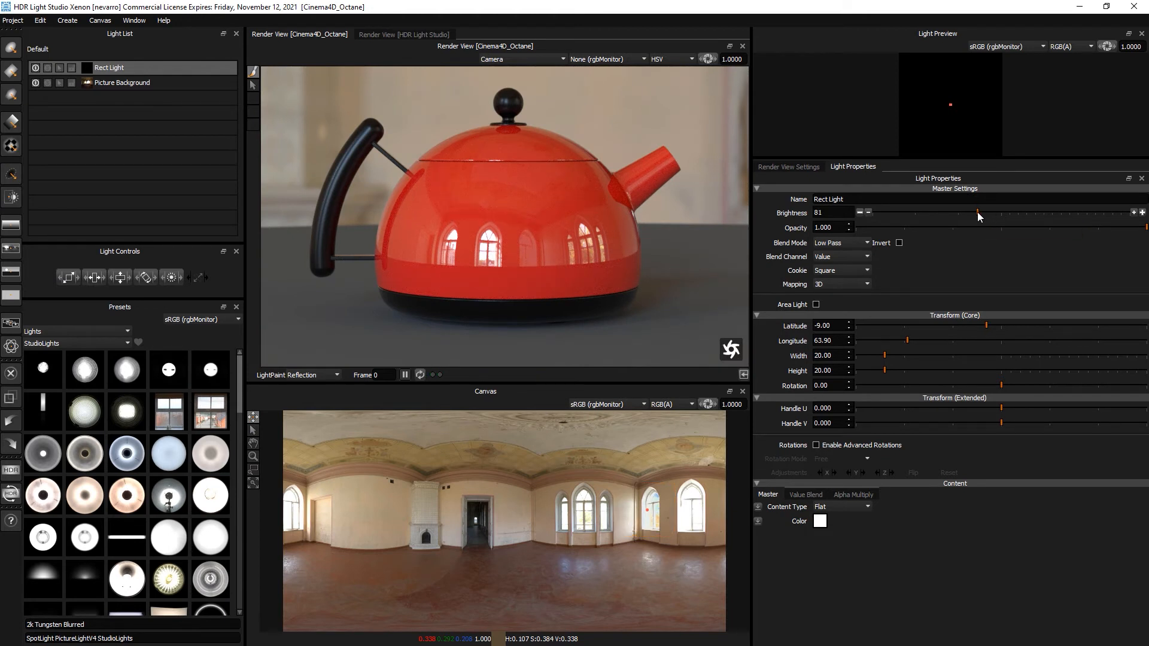
drag(982, 213, 966, 213)
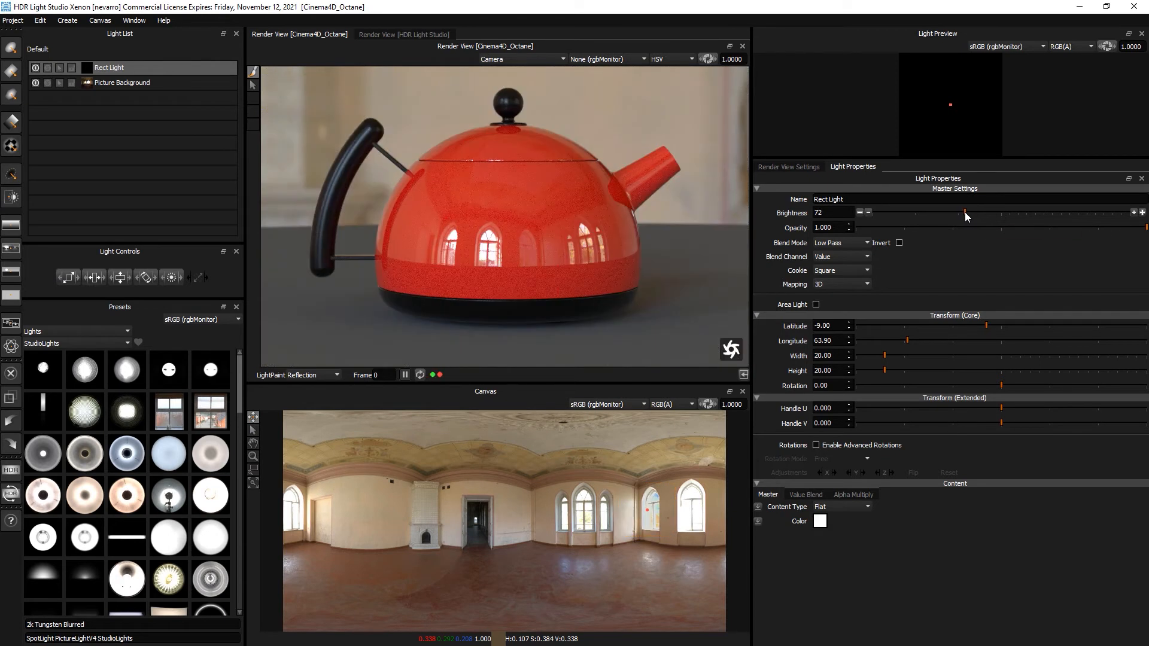
drag(968, 213, 956, 213)
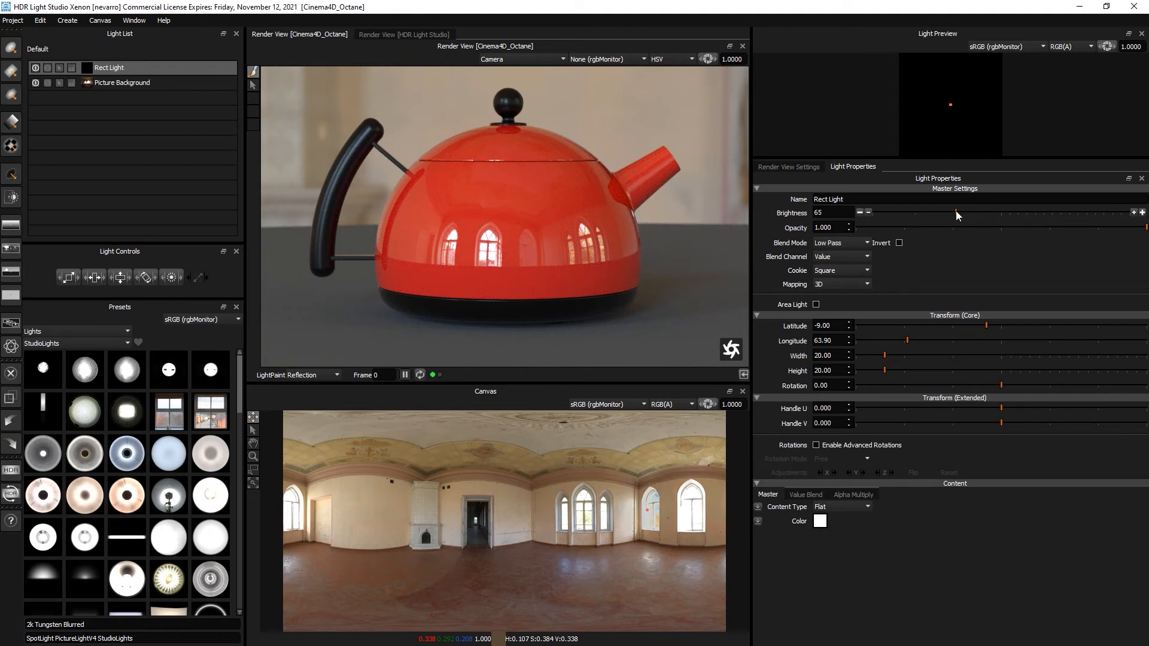
drag(957, 213, 934, 213)
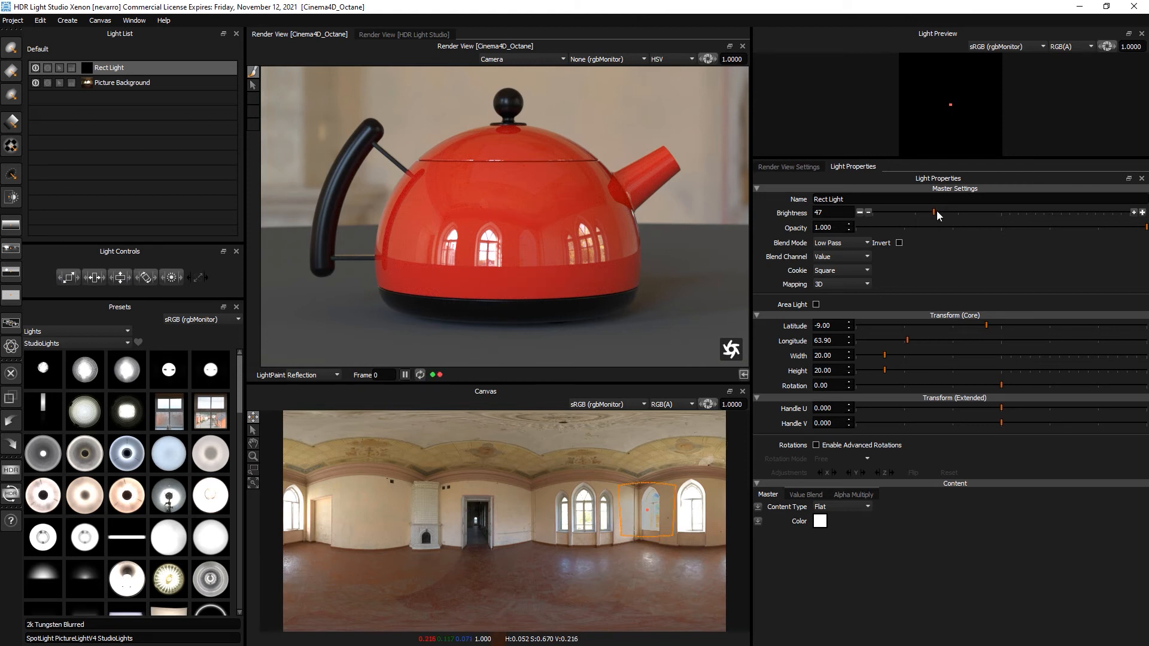
drag(935, 213, 946, 213)
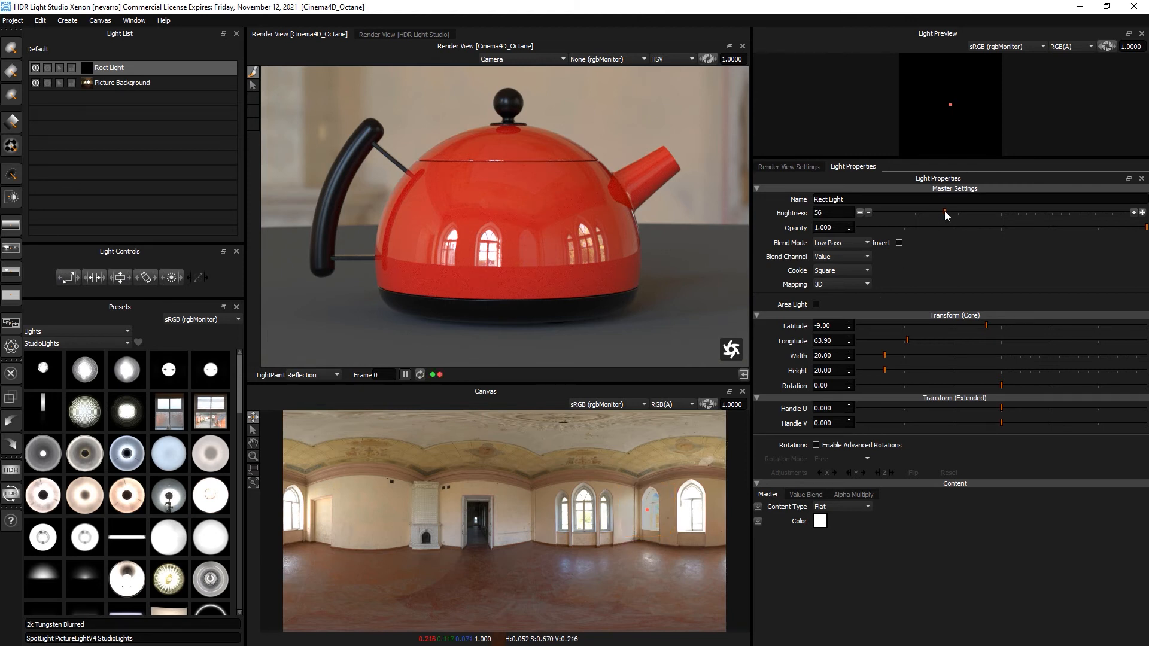
drag(941, 213, 946, 213)
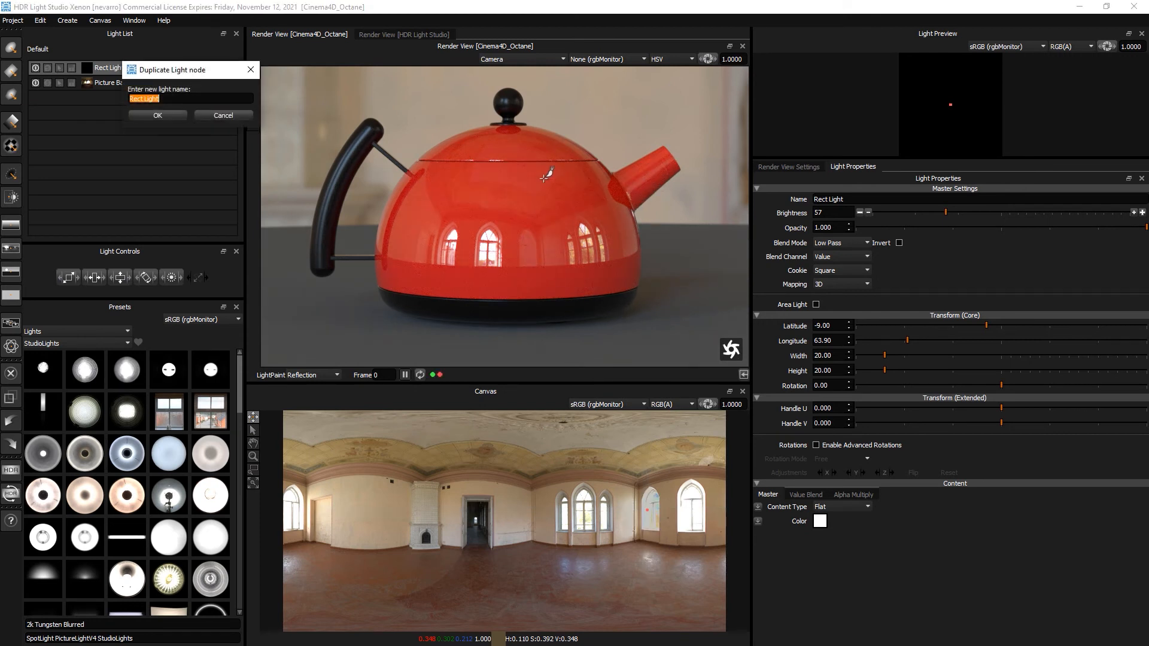
Confirm duplicating the Low Pass Rect Light to add a second one to the light list
click(157, 114)
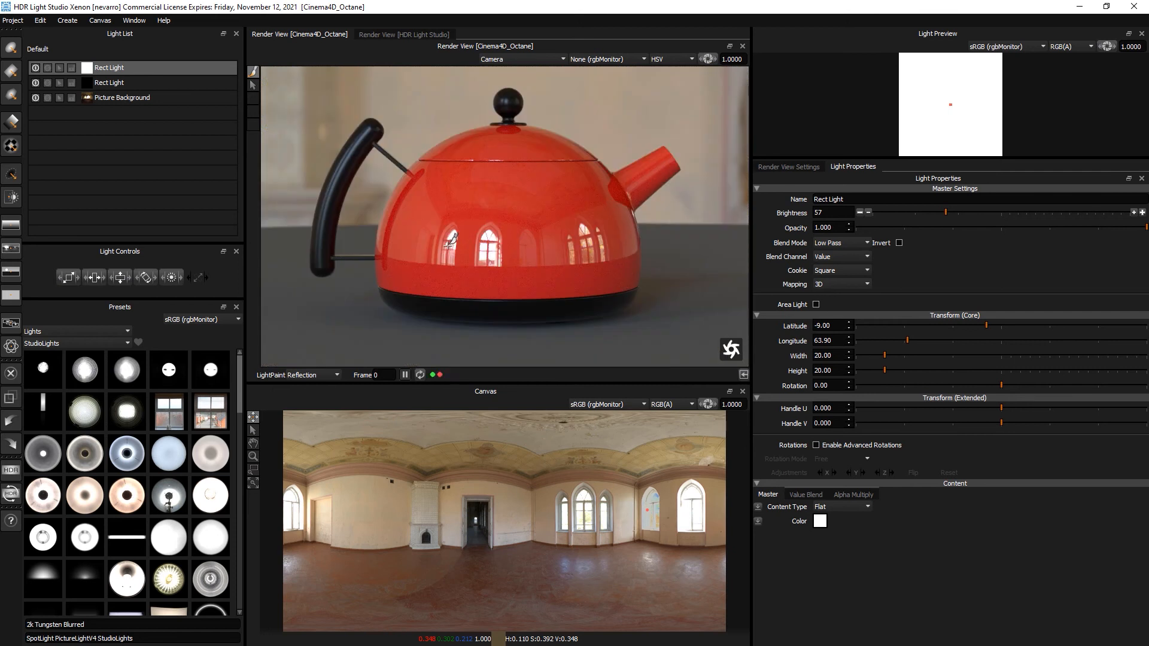